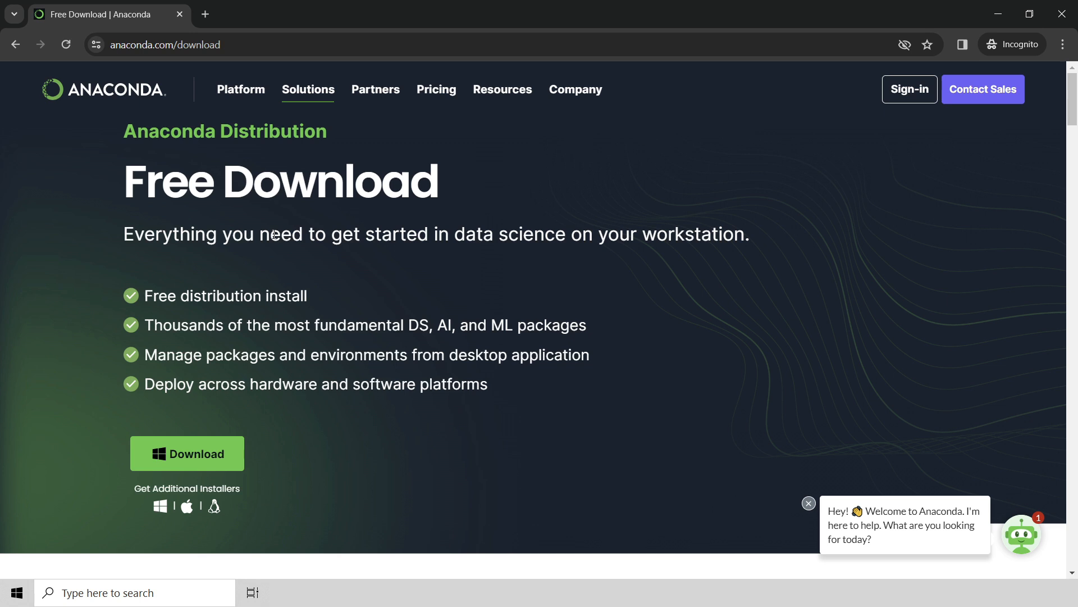
{"action": "mouse_move", "coordinate": [270, 154]}
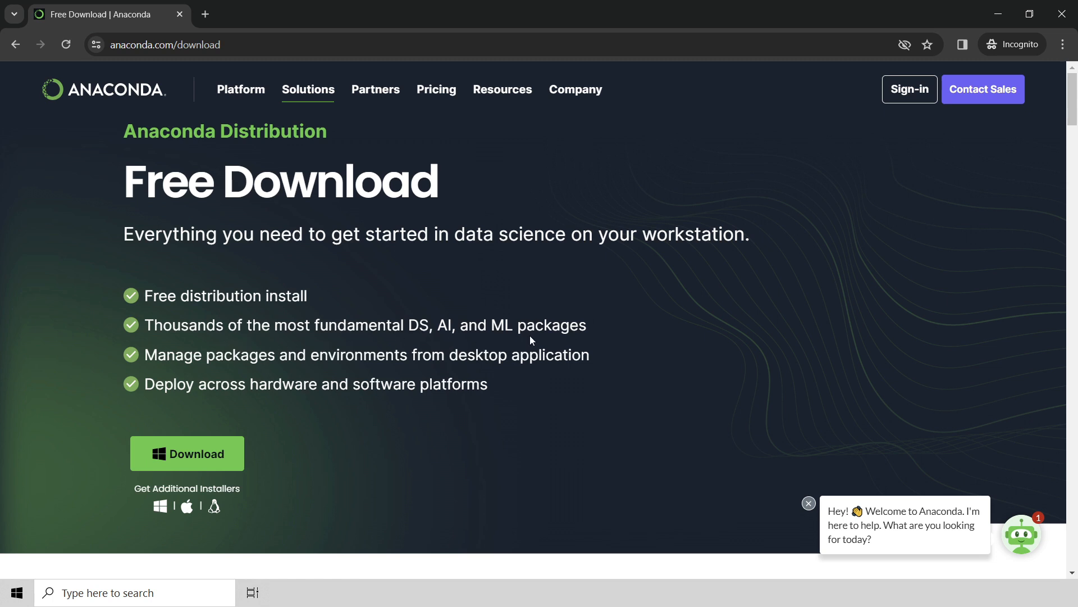
{"action": "mouse_move", "coordinate": [180, 257]}
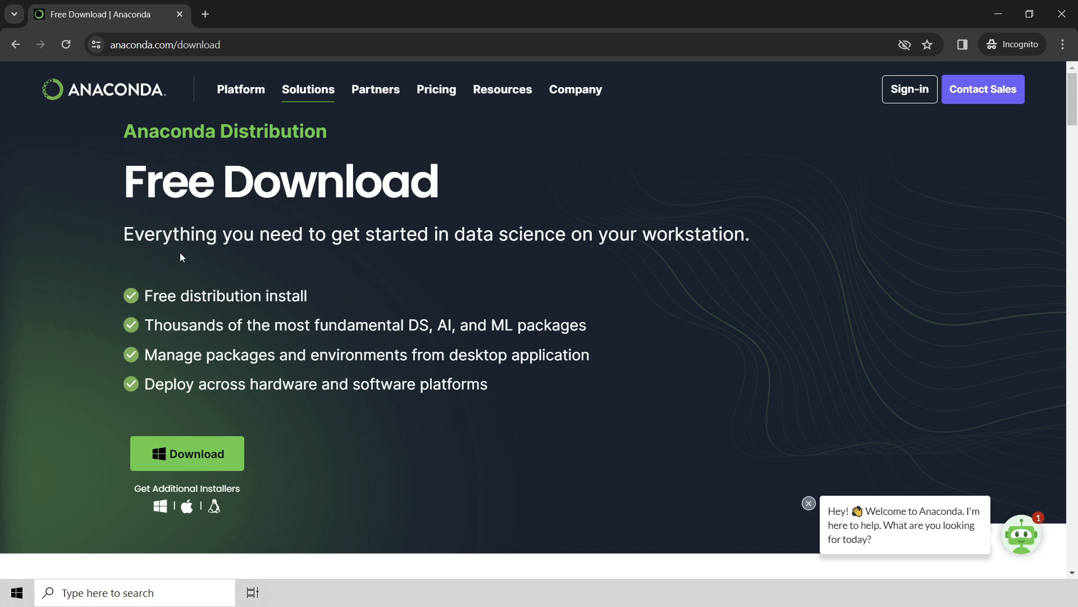
{"action": "mouse_move", "coordinate": [704, 259]}
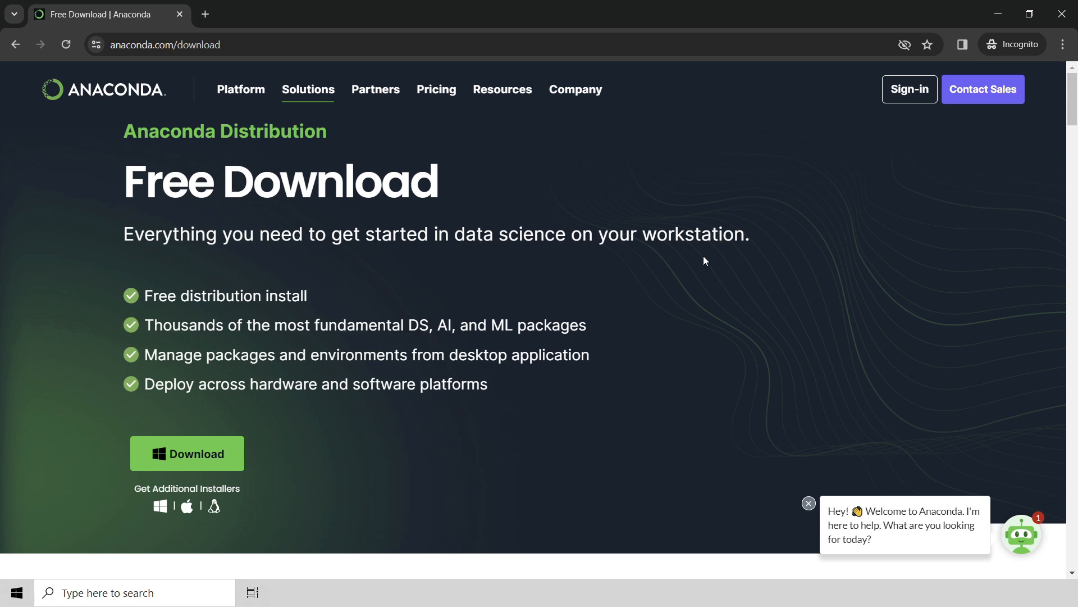
{"action": "mouse_move", "coordinate": [187, 454]}
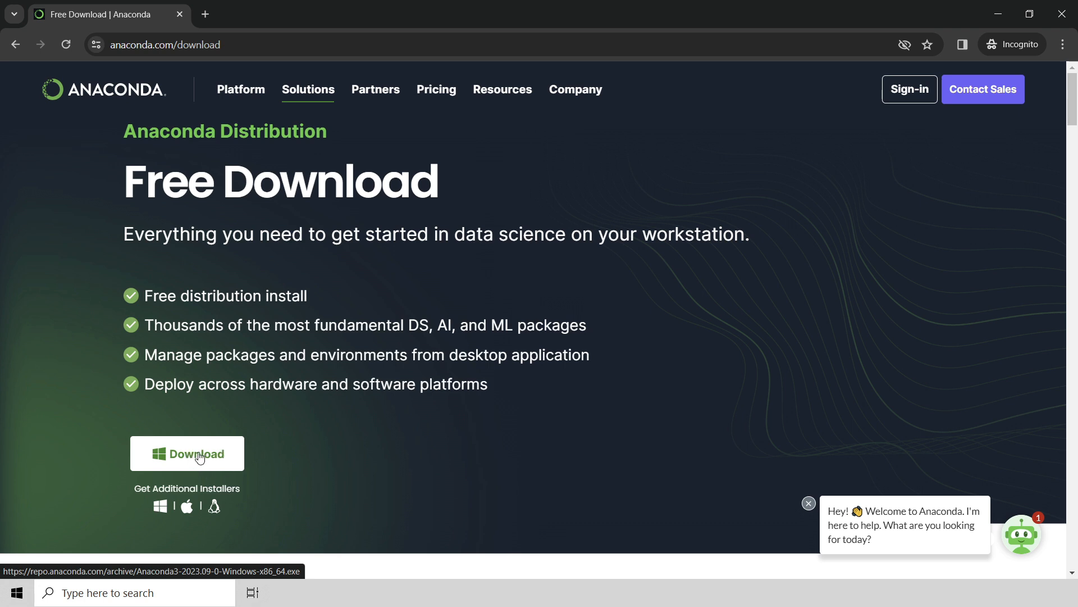
- Download the Anaconda3-2023.09-0 Windows installer and save it to Downloads
{"action": "left_click", "coordinate": [187, 454]}
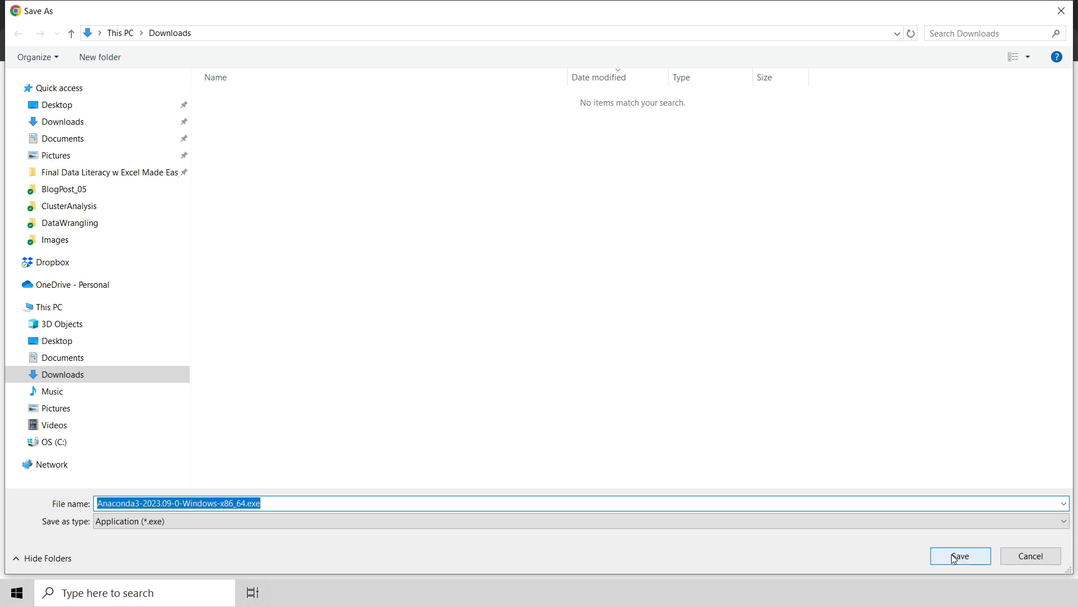
{"action": "left_click", "coordinate": [959, 555]}
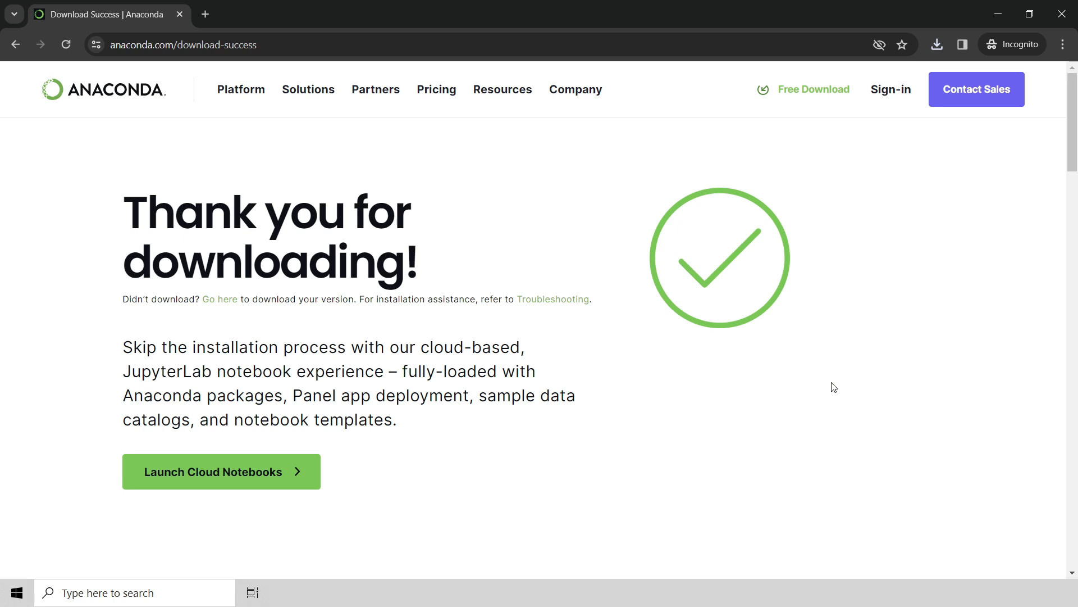
- Launch the downloaded Anaconda3 .exe from Chrome's downloads
{"action": "left_click", "coordinate": [937, 43]}
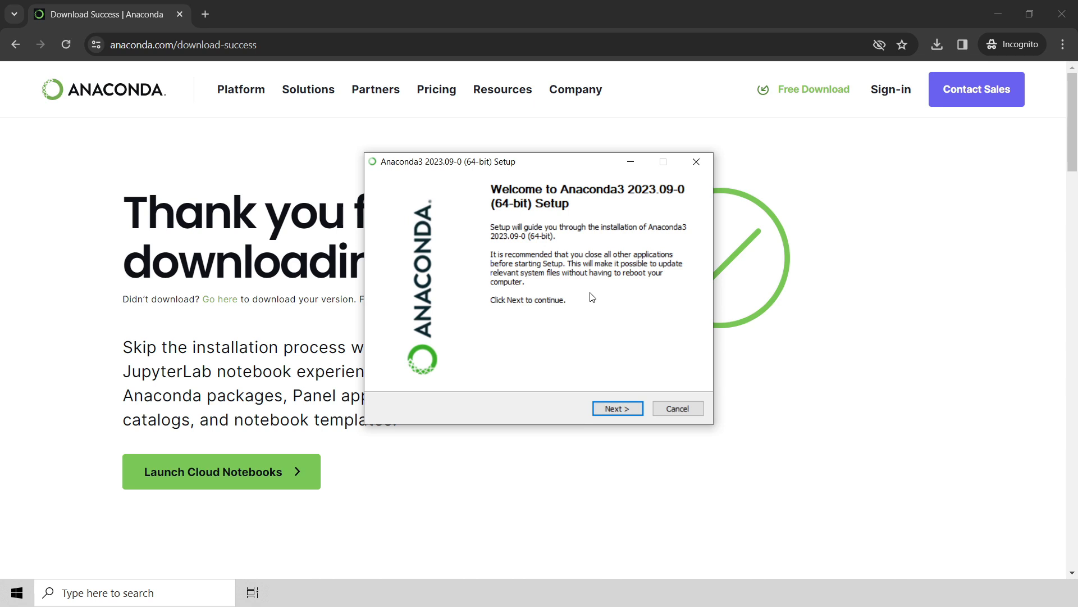
{"action": "mouse_move", "coordinate": [561, 303]}
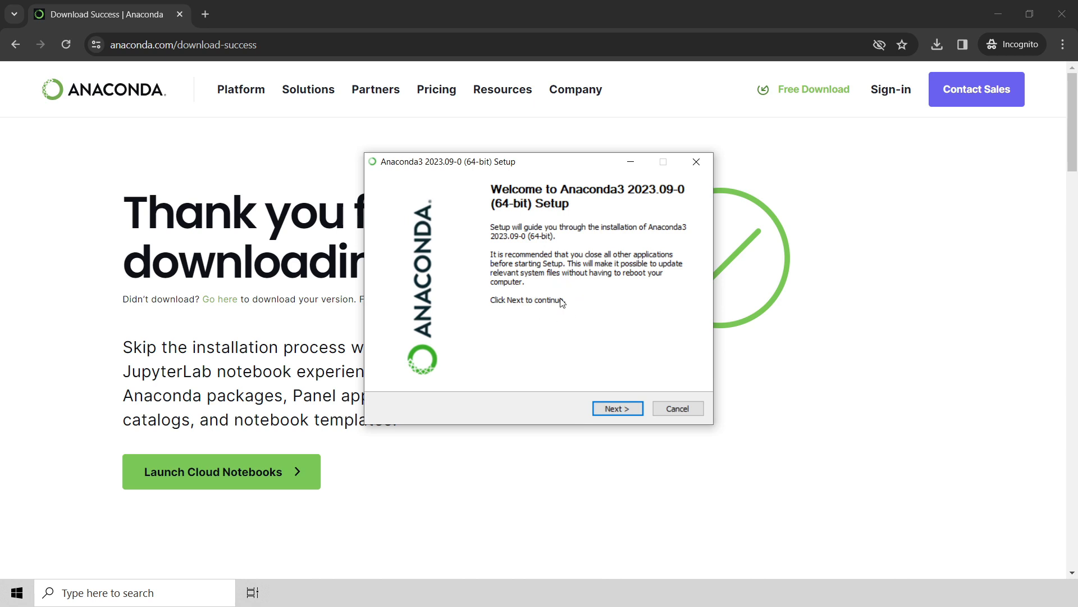
{"action": "mouse_move", "coordinate": [584, 224]}
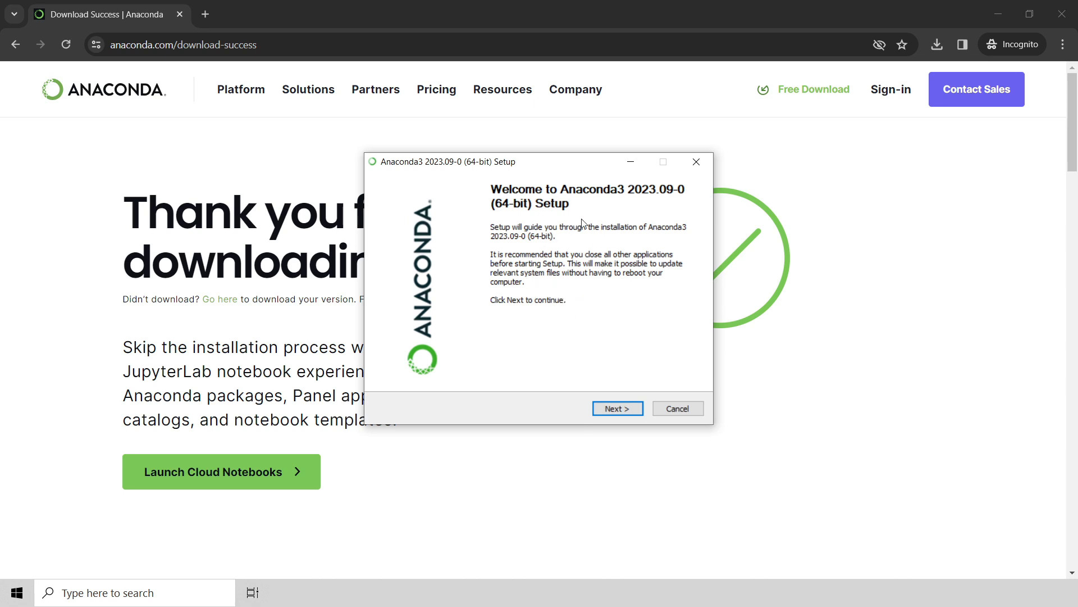
- Continue past the welcome page and accept the license agreement
{"action": "left_click", "coordinate": [616, 408]}
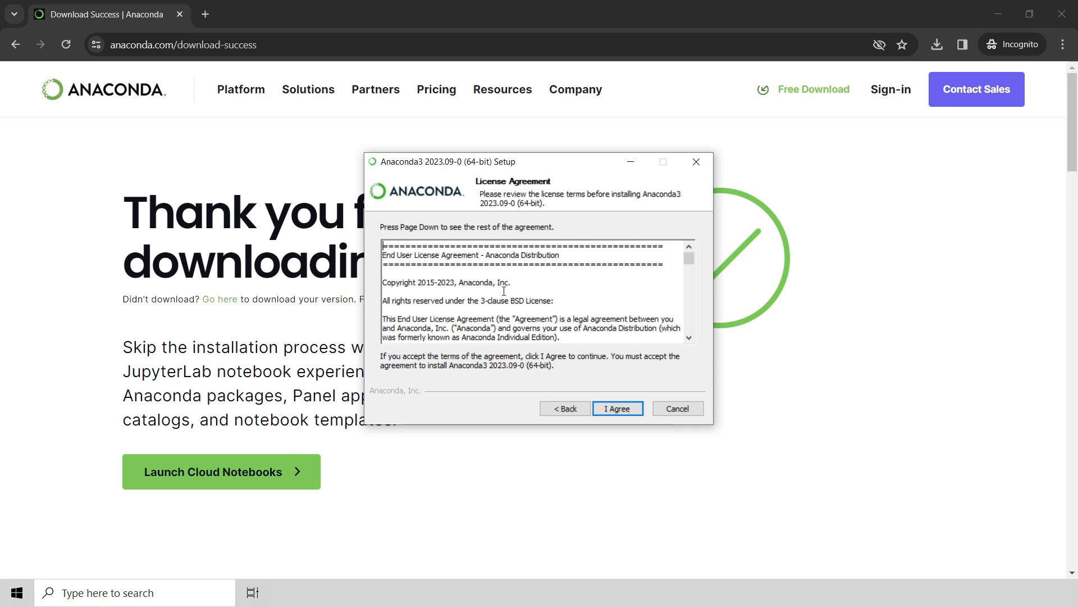
{"action": "left_click", "coordinate": [616, 408]}
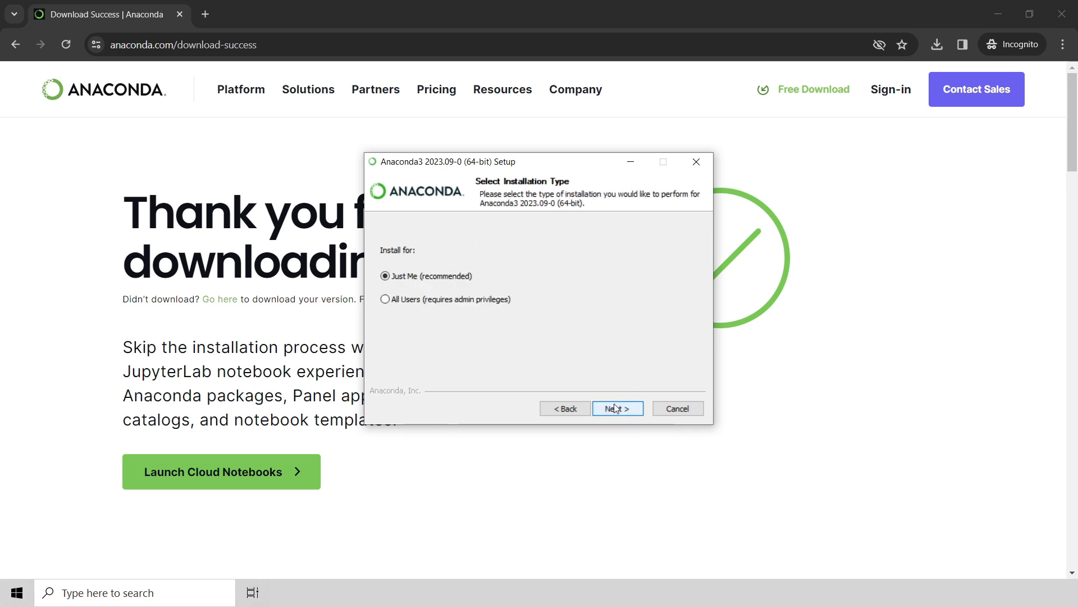
{"action": "mouse_move", "coordinate": [422, 290]}
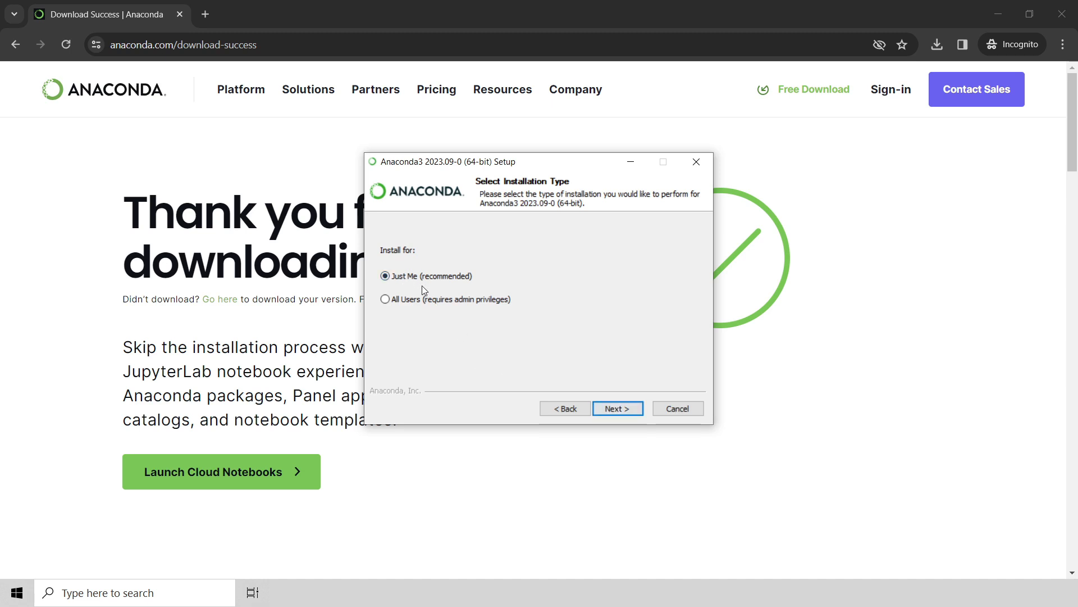
- Install for Just Me in the default folder with package cache clearing enabled
{"action": "left_click", "coordinate": [616, 408]}
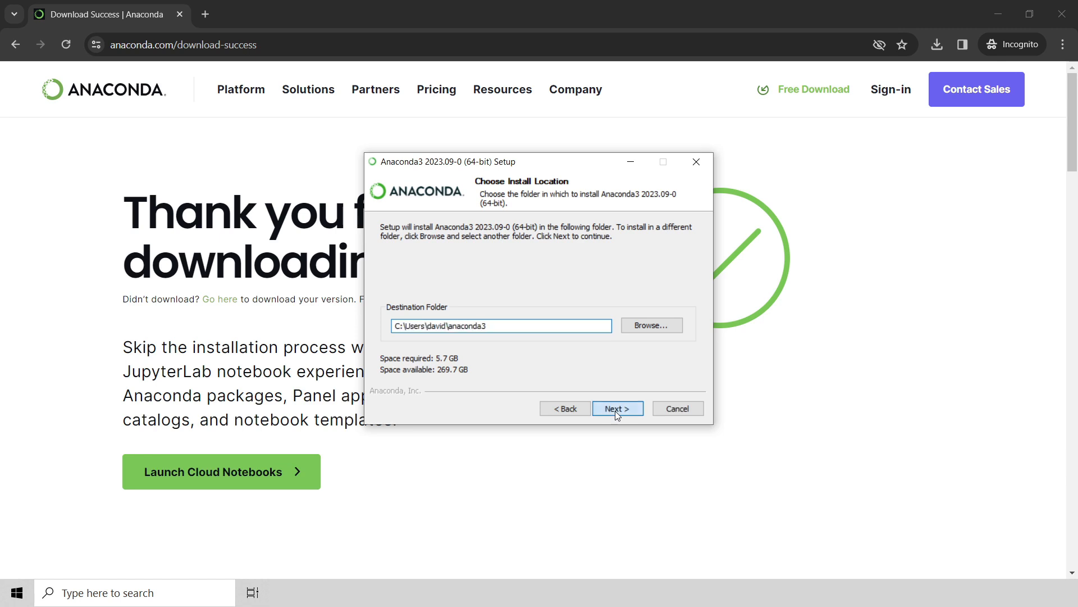
{"action": "left_click", "coordinate": [616, 408]}
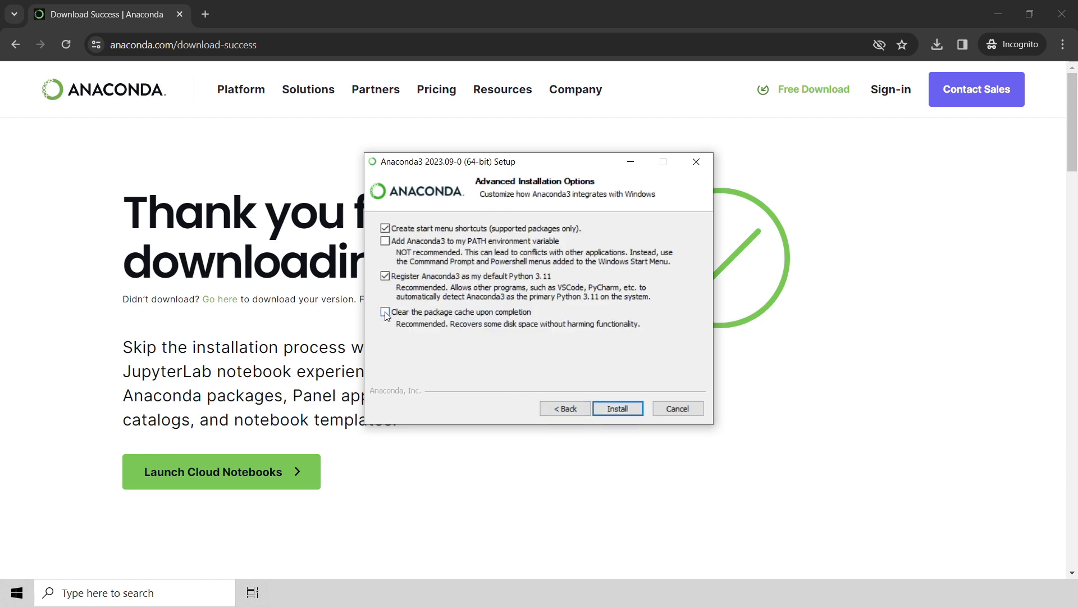
{"action": "left_click", "coordinate": [385, 312]}
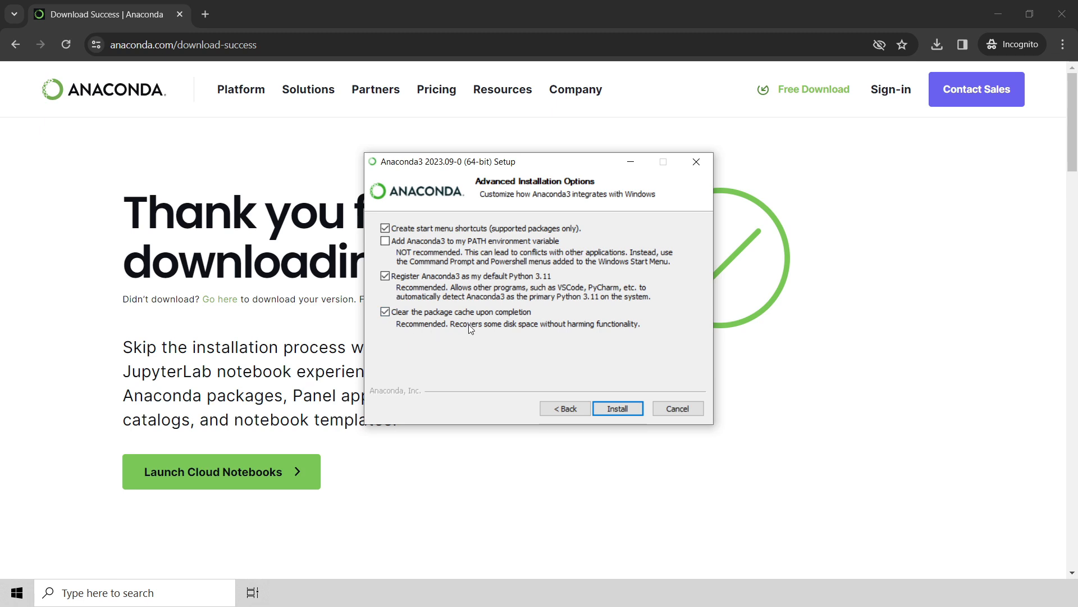
{"action": "mouse_move", "coordinate": [447, 282]}
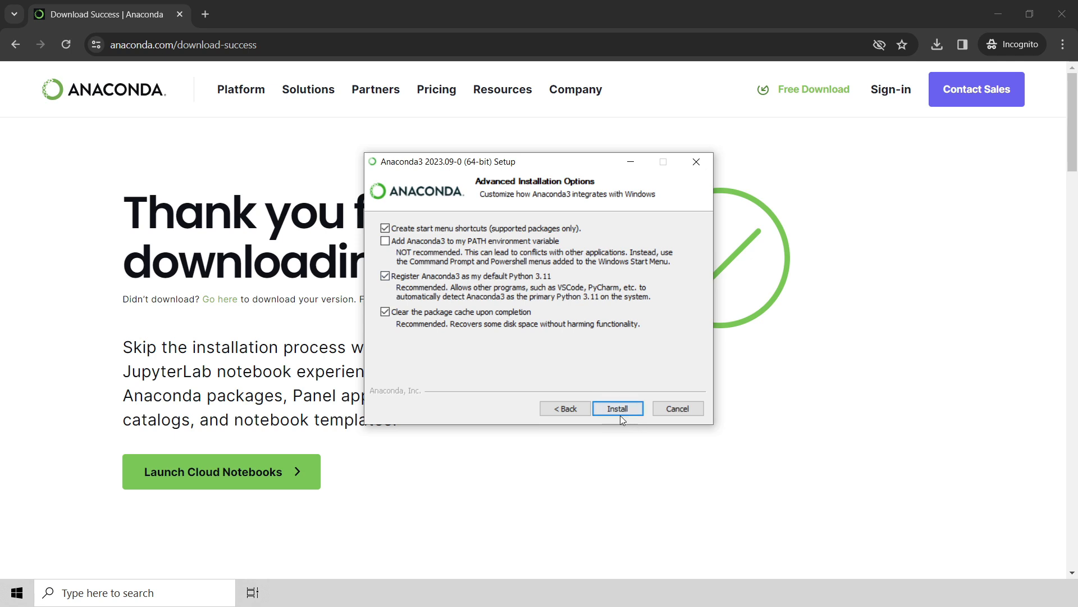
{"action": "left_click", "coordinate": [617, 408]}
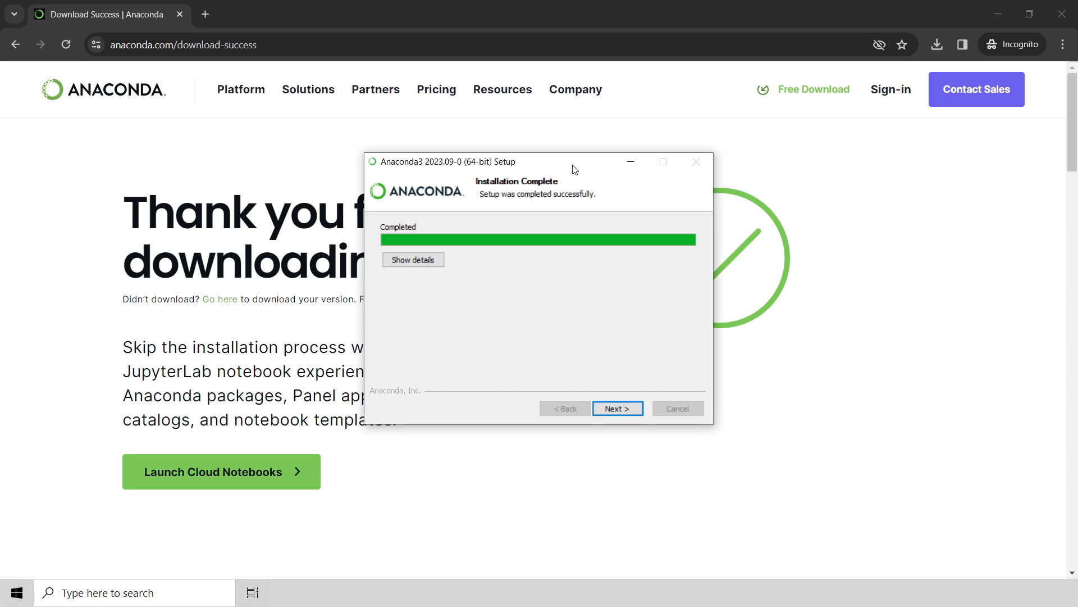
- Skip the completion and cloud notebooks pages, untick the launch options, and finish
{"action": "left_click", "coordinate": [616, 407]}
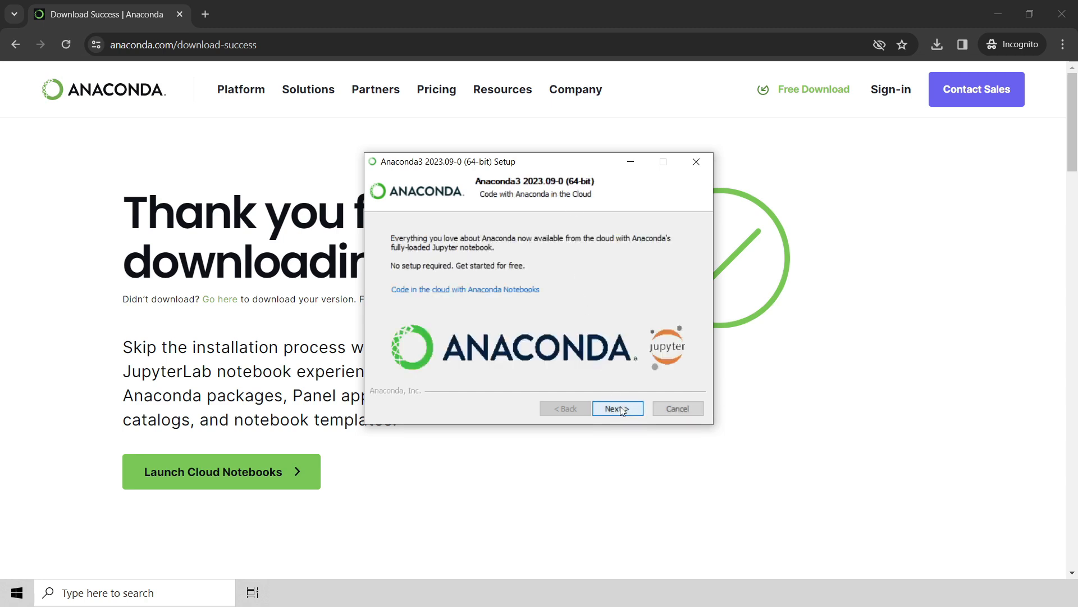
{"action": "left_click", "coordinate": [617, 407]}
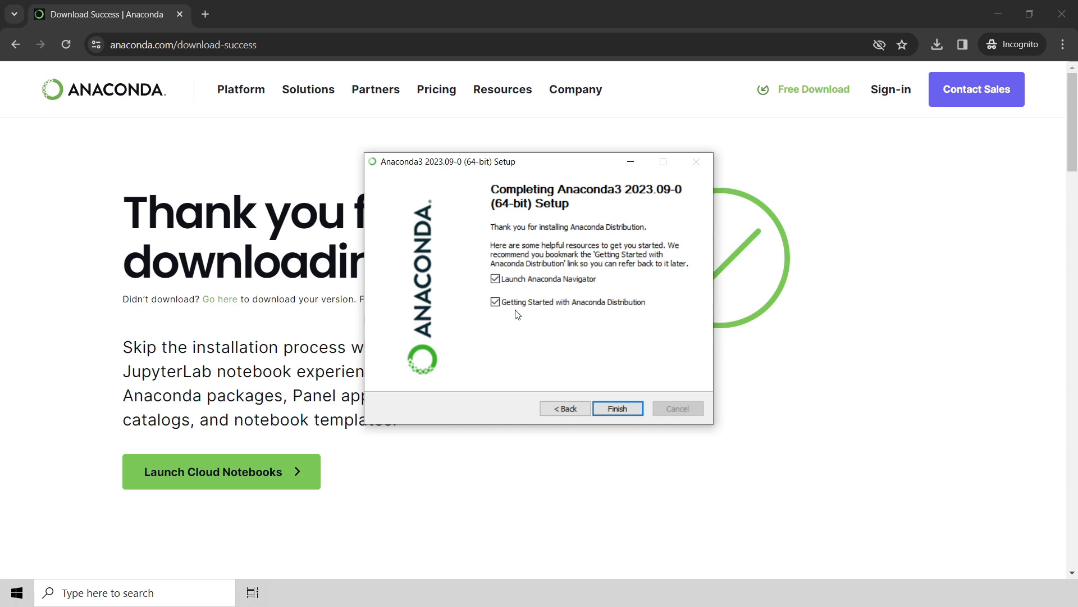
{"action": "left_click", "coordinate": [494, 279]}
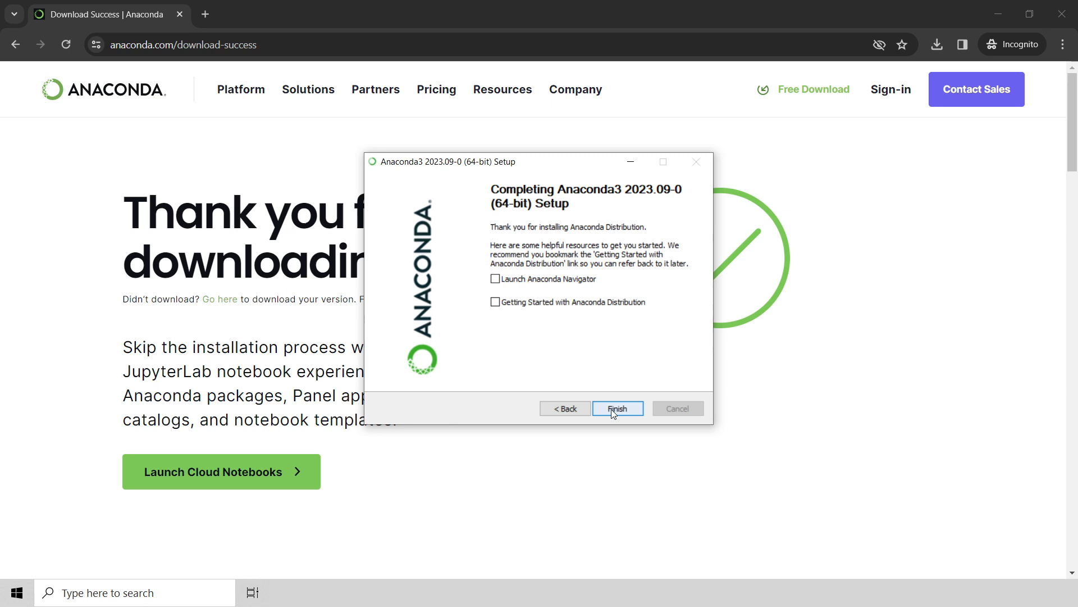
{"action": "left_click", "coordinate": [616, 408]}
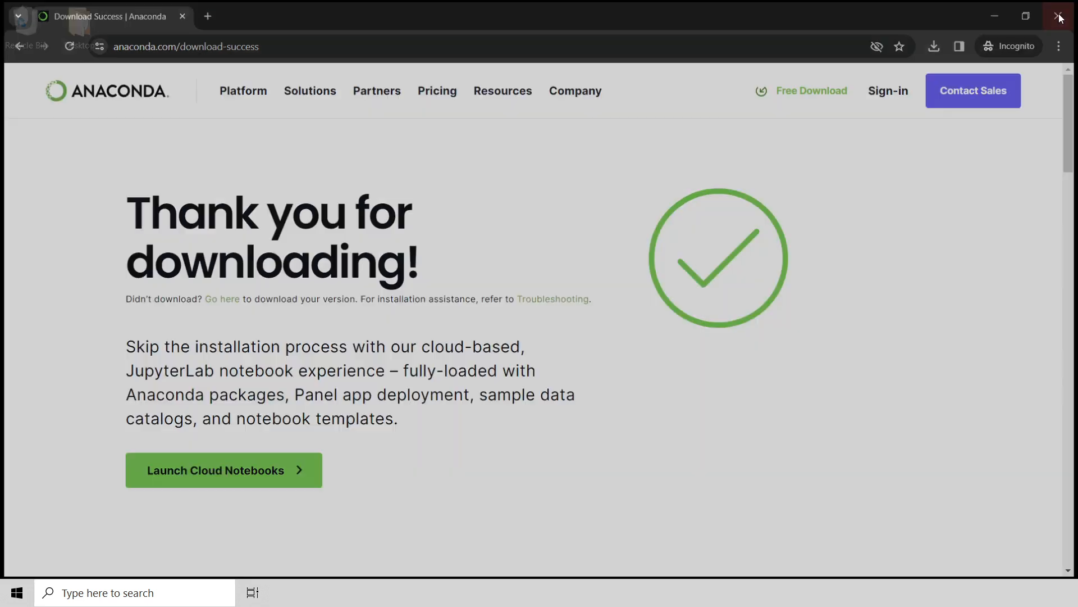
- Close the Chrome browser window
{"action": "left_click", "coordinate": [1059, 15]}
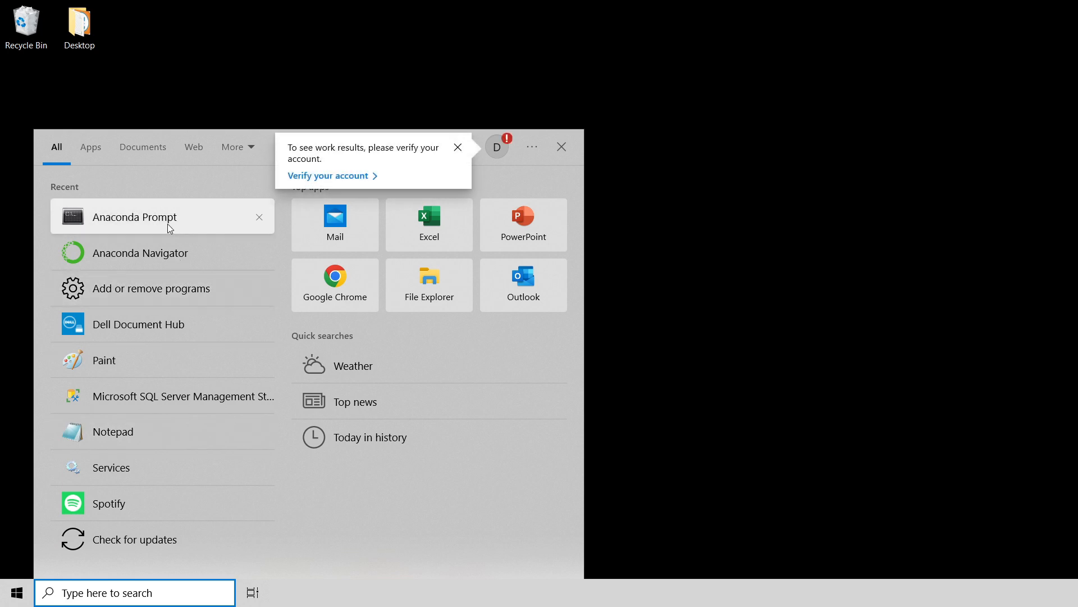
{"action": "mouse_move", "coordinate": [162, 222]}
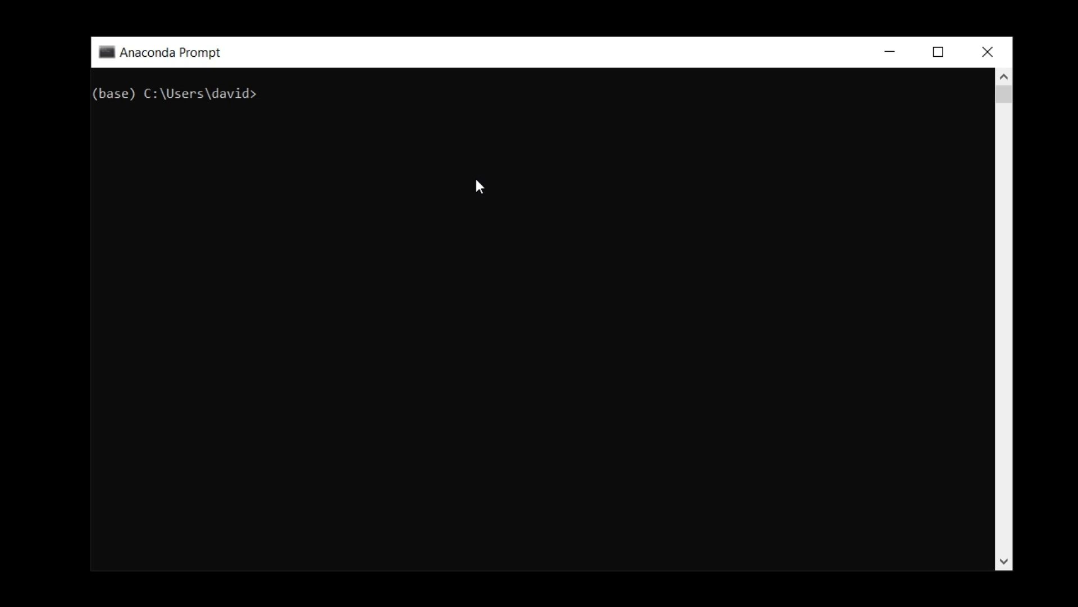
- Run 'conda install -c conda-forge plotnine' in Anaconda Prompt
{"action": "type", "text": "conda ins"}
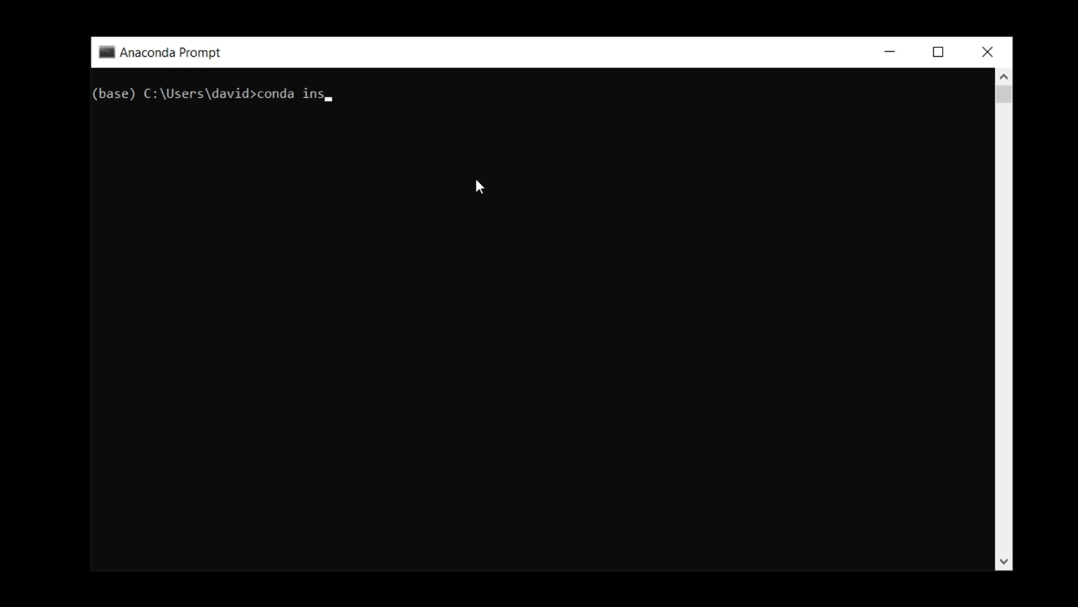
{"action": "type", "text": "tall -"}
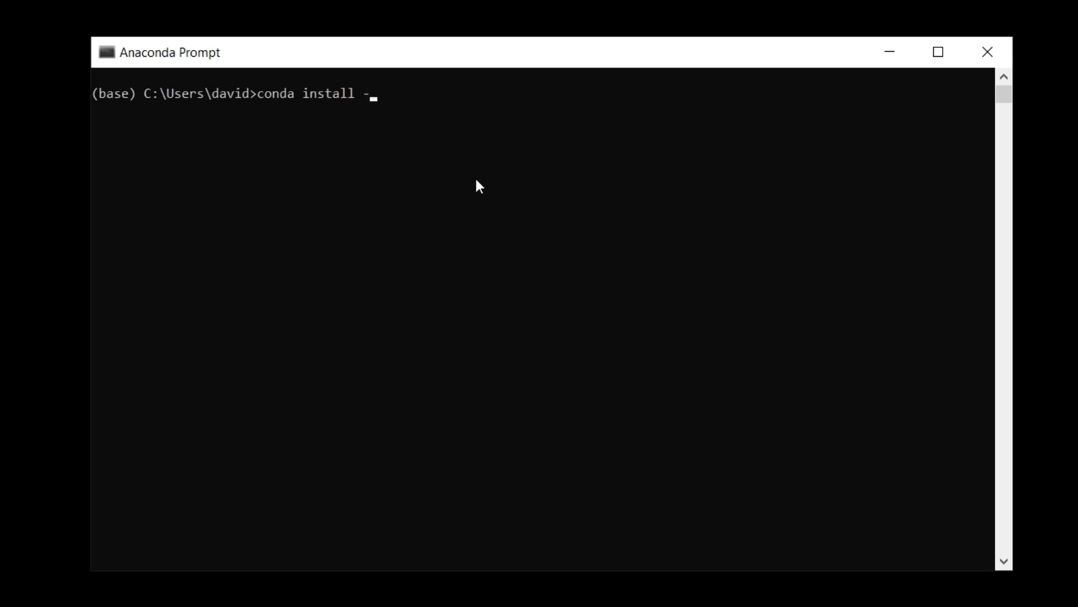
{"action": "type", "text": "c"}
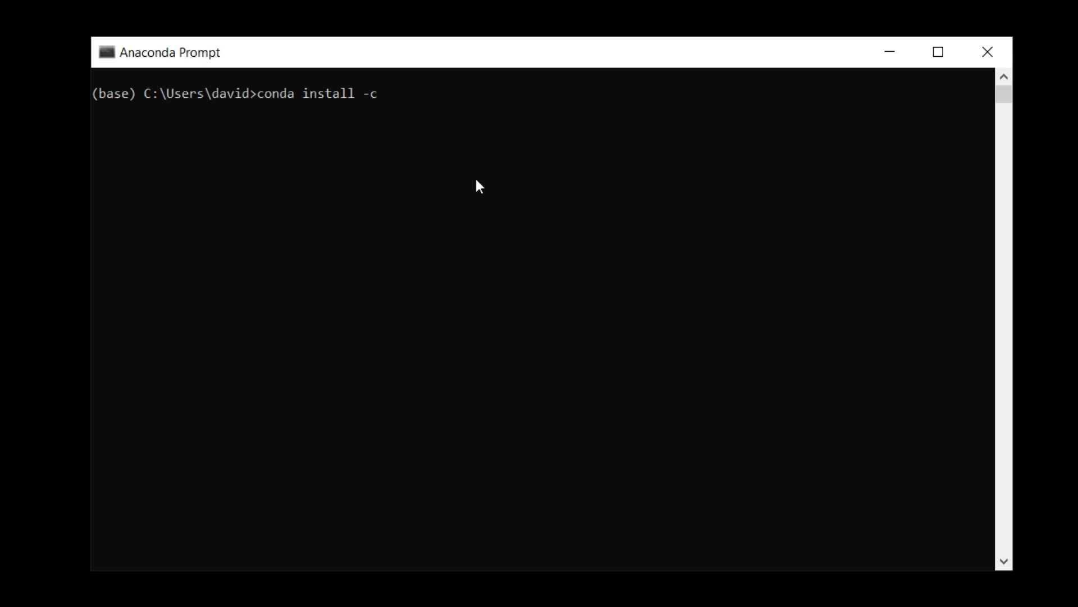
{"action": "type", "text": "c"}
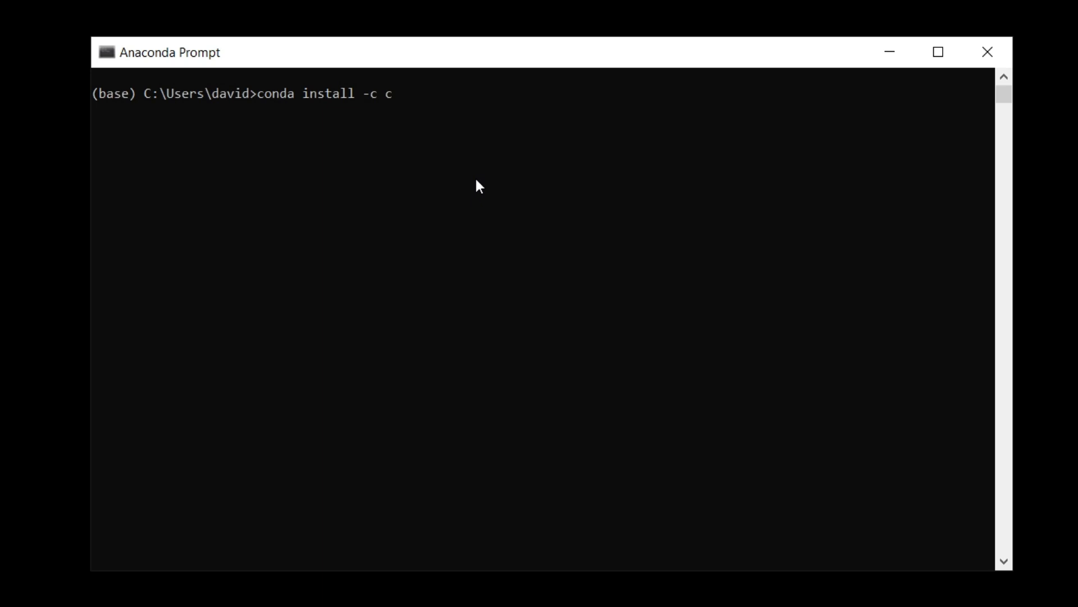
{"action": "type", "text": "onda-forge"}
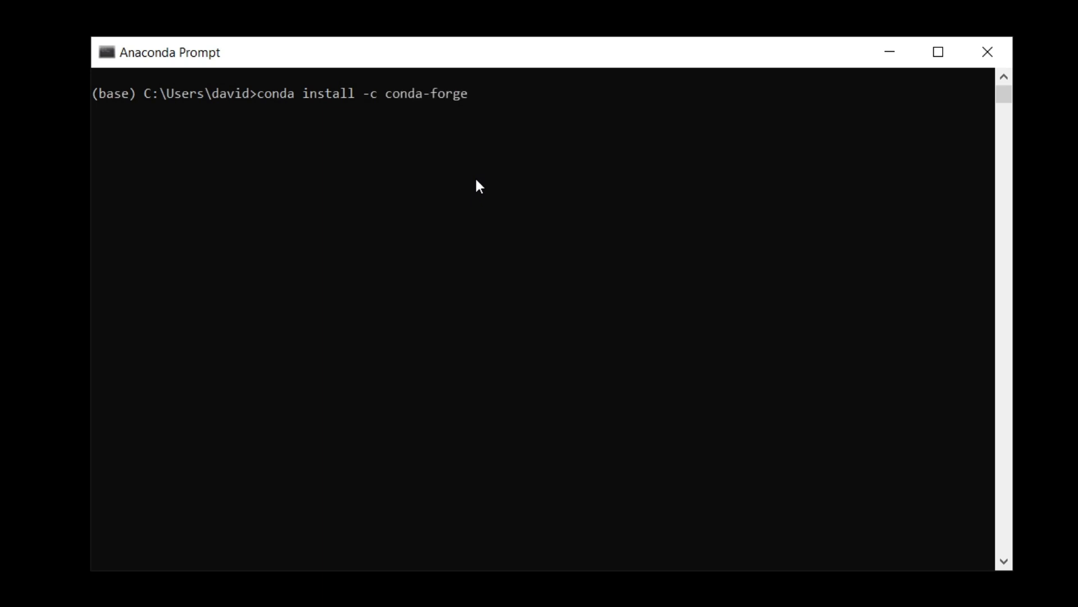
{"action": "type", "text": "plotnine"}
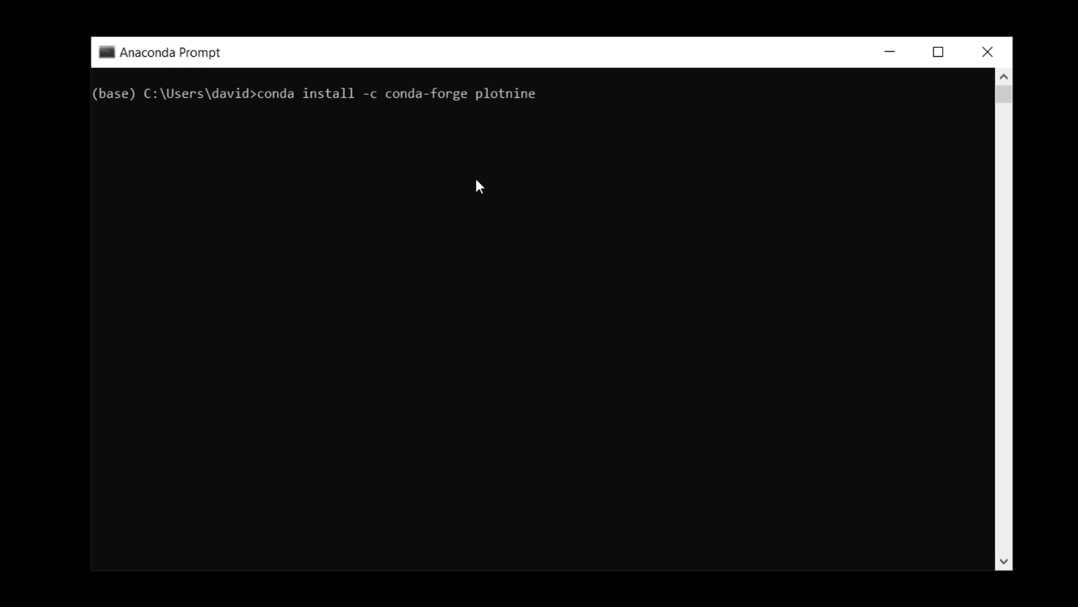
{"action": "key", "text": "enter"}
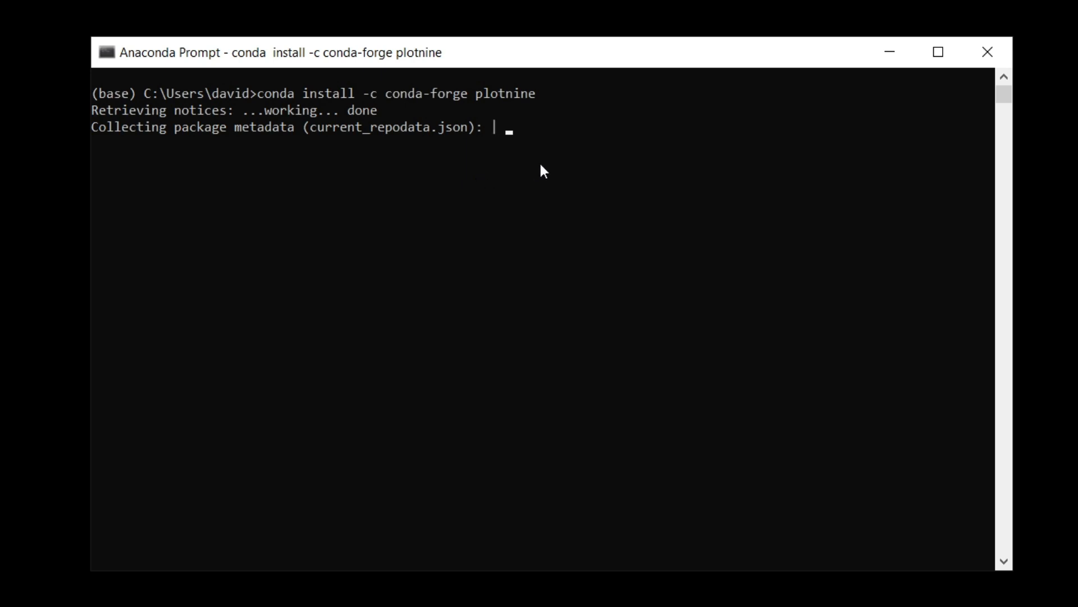
{"action": "mouse_move", "coordinate": [496, 165]}
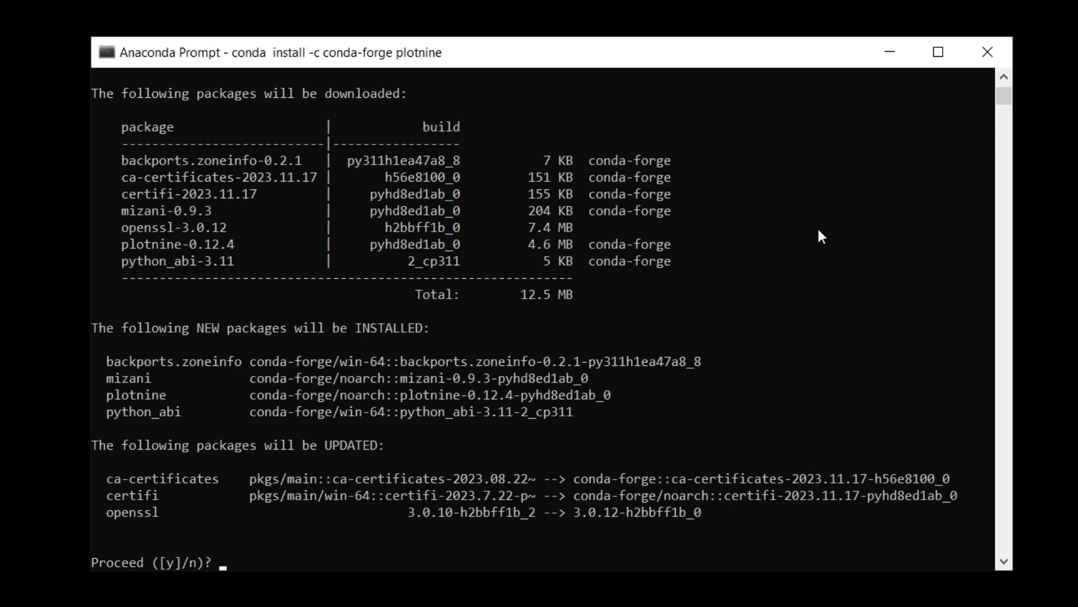
{"action": "mouse_move", "coordinate": [364, 247]}
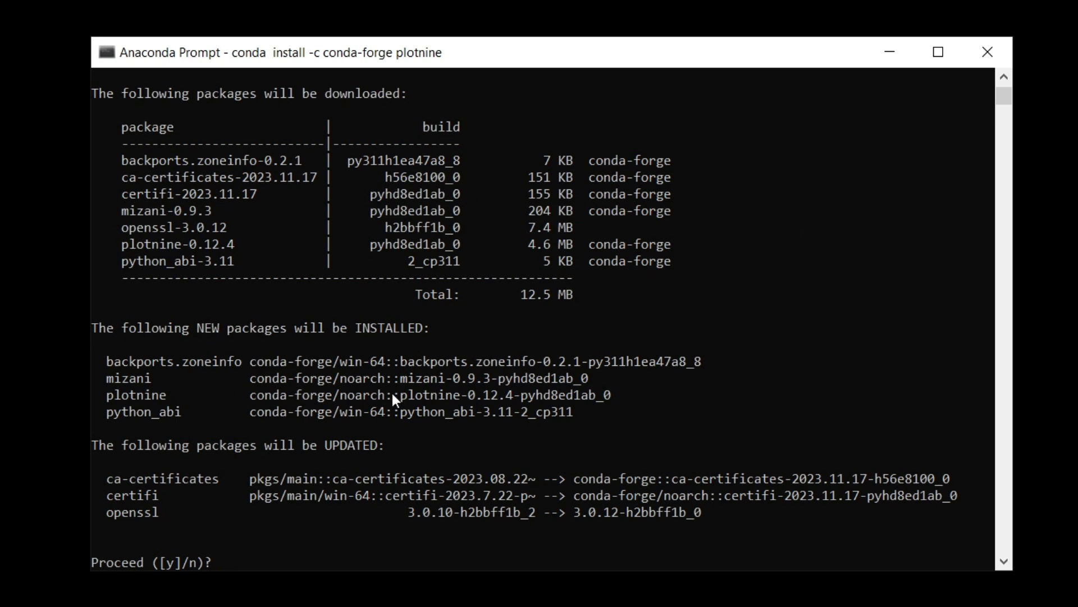
{"action": "mouse_move", "coordinate": [402, 496]}
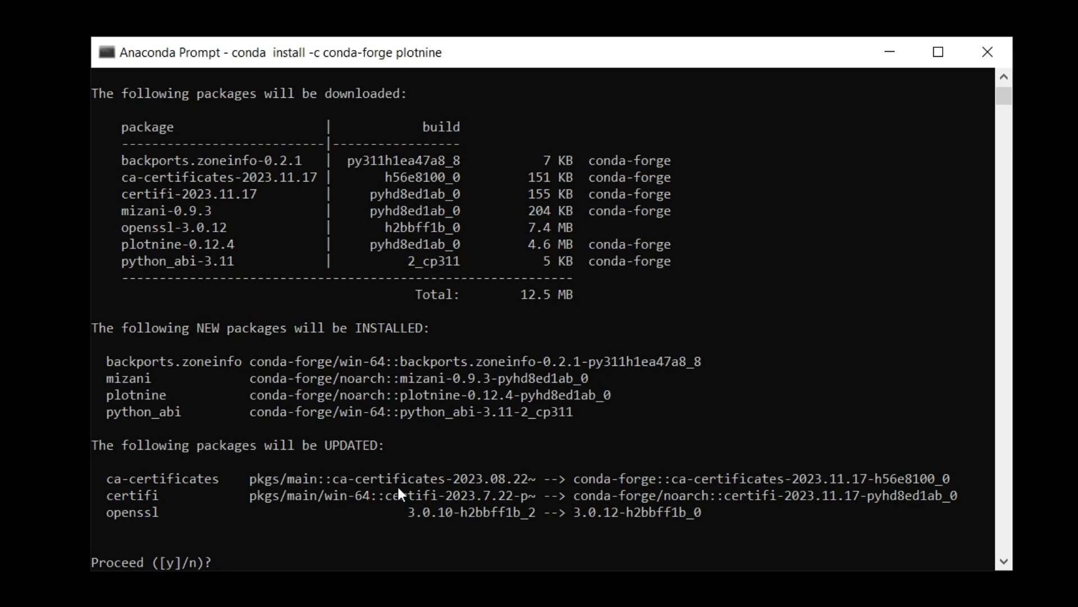
{"action": "mouse_move", "coordinate": [292, 571]}
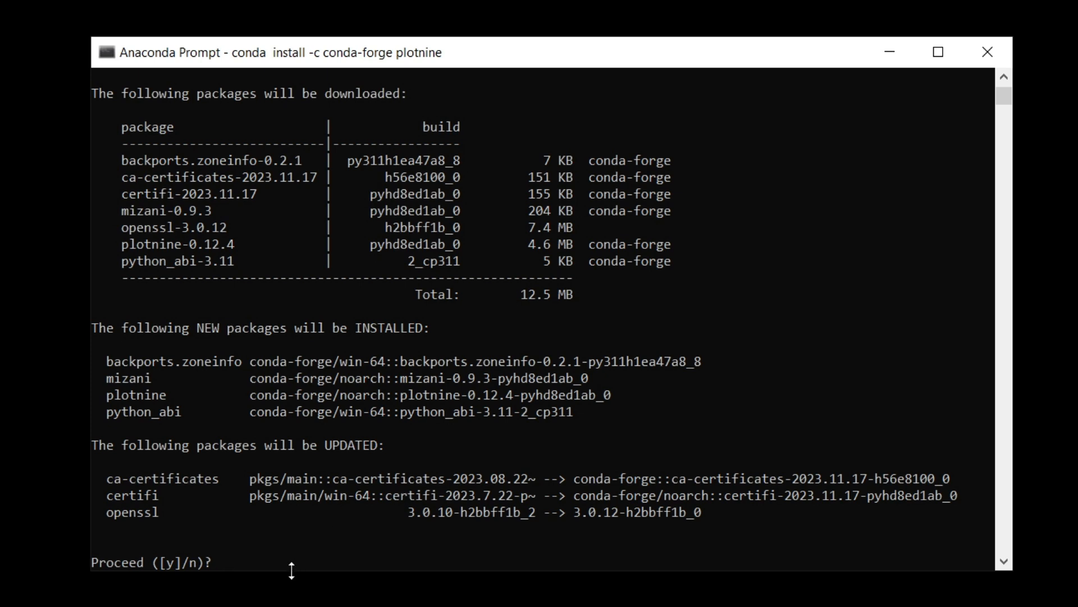
- Answer y to the Proceed prompt to complete the plotnine install
{"action": "type", "text": "y"}
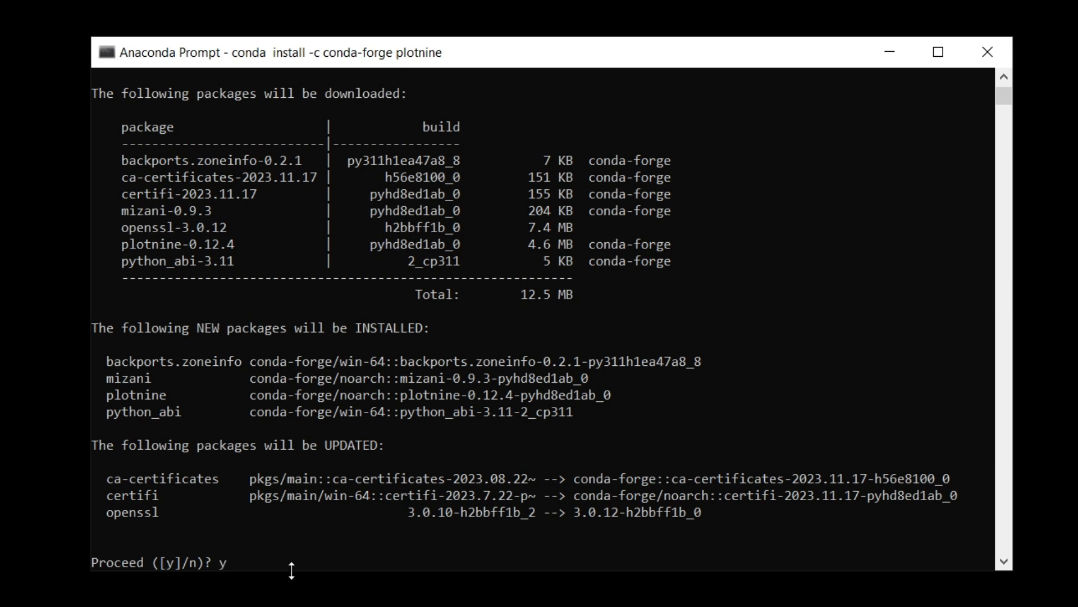
{"action": "key", "text": "enter"}
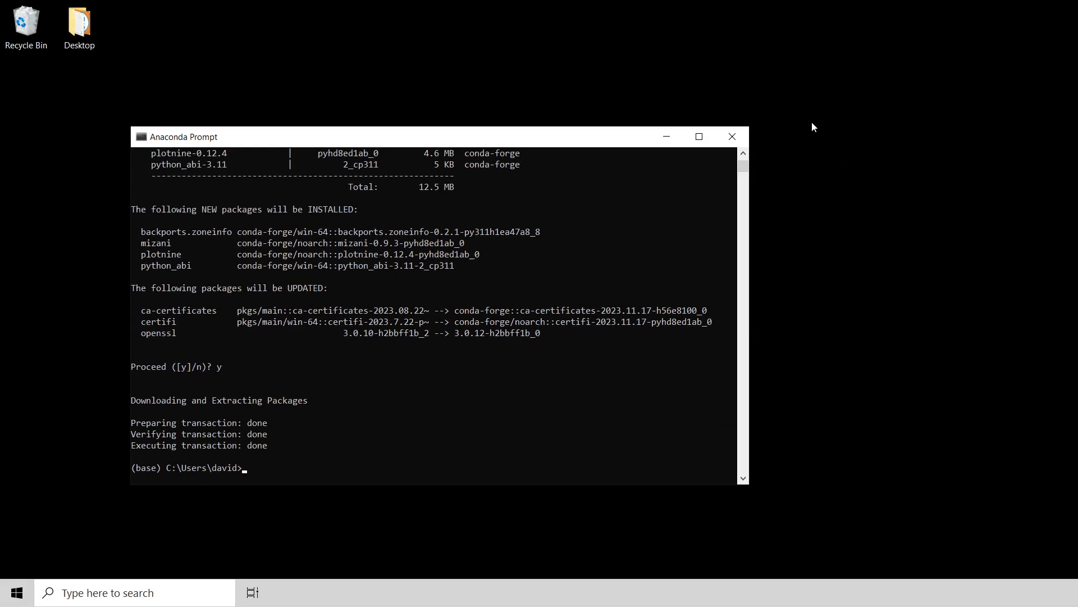
{"action": "mouse_move", "coordinate": [732, 136]}
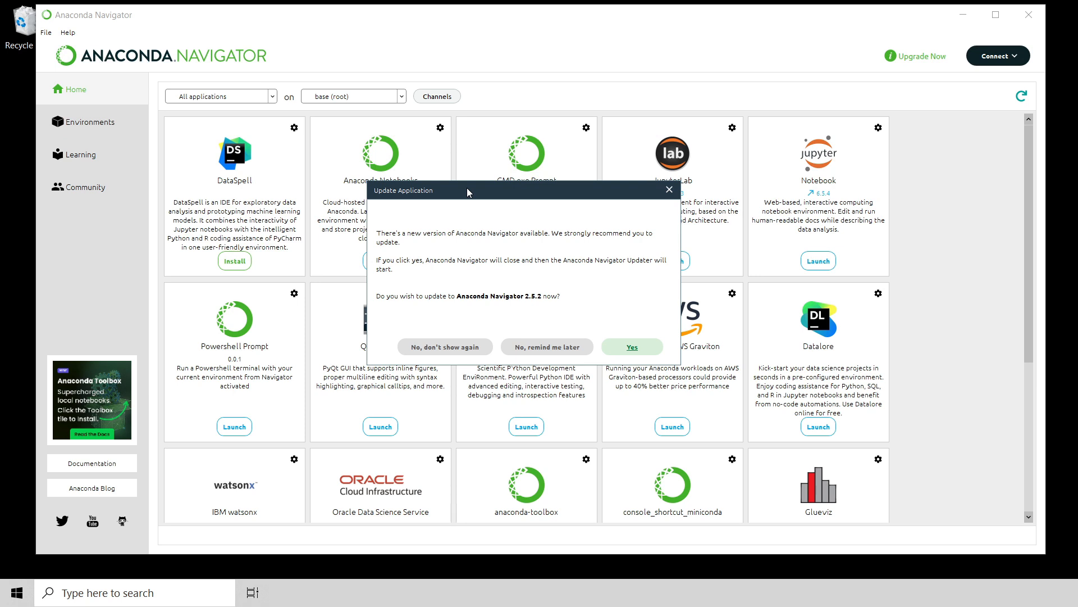
{"action": "mouse_move", "coordinate": [575, 266]}
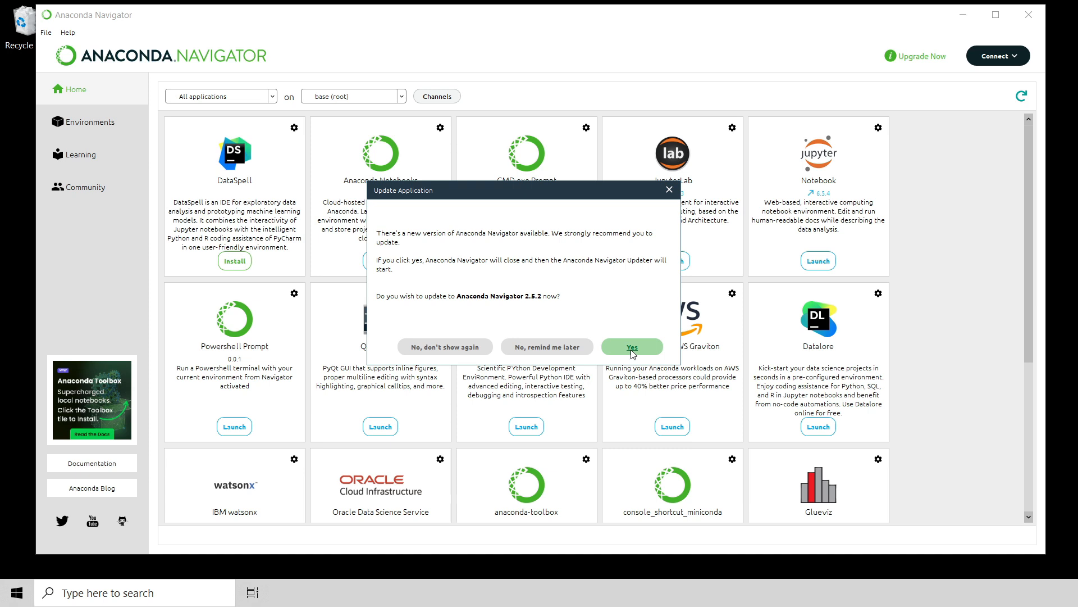
- Accept the Navigator 2.5.2 update and confirm quitting Navigator
{"action": "left_click", "coordinate": [631, 346]}
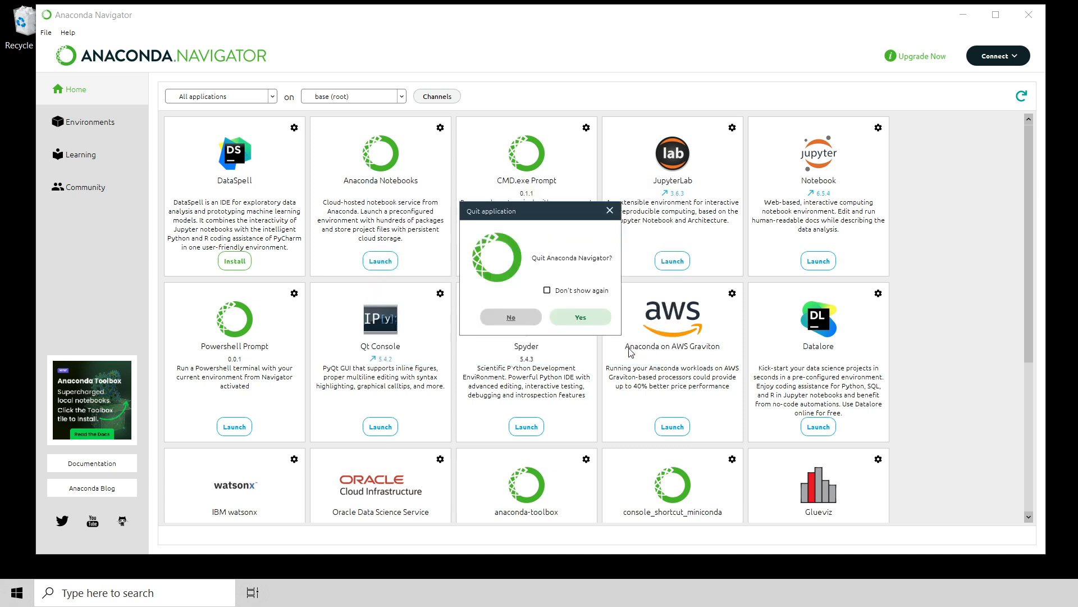
{"action": "mouse_move", "coordinate": [579, 317]}
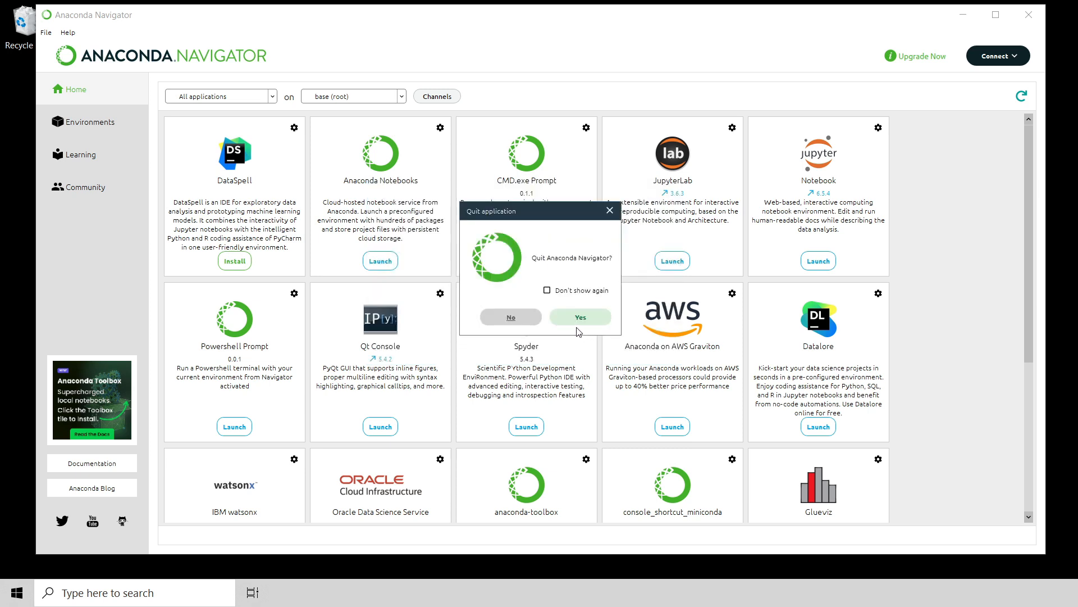
{"action": "mouse_move", "coordinate": [579, 317]}
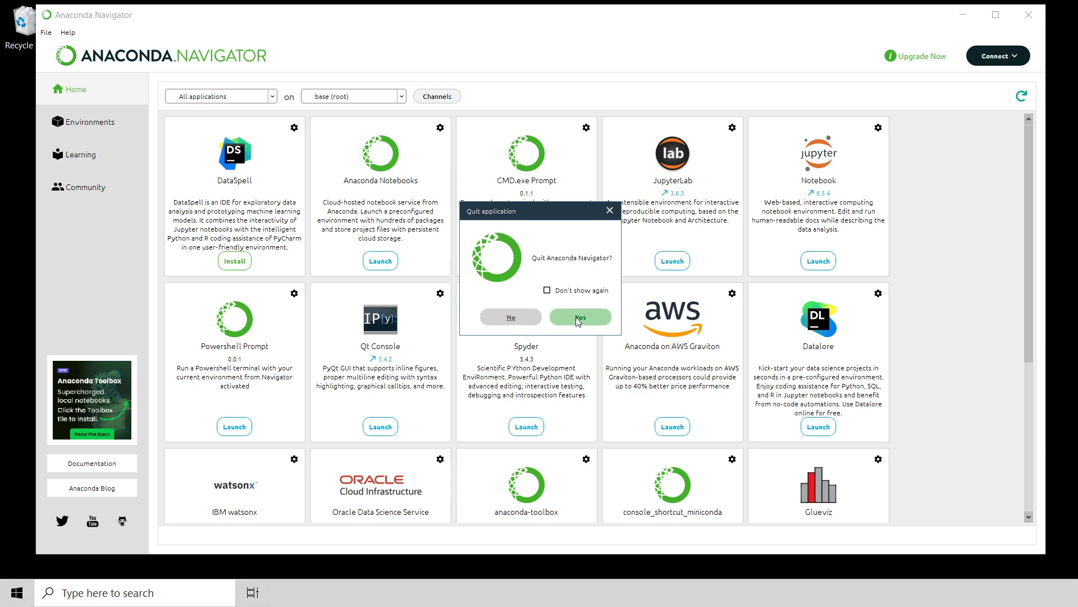
{"action": "left_click", "coordinate": [579, 317]}
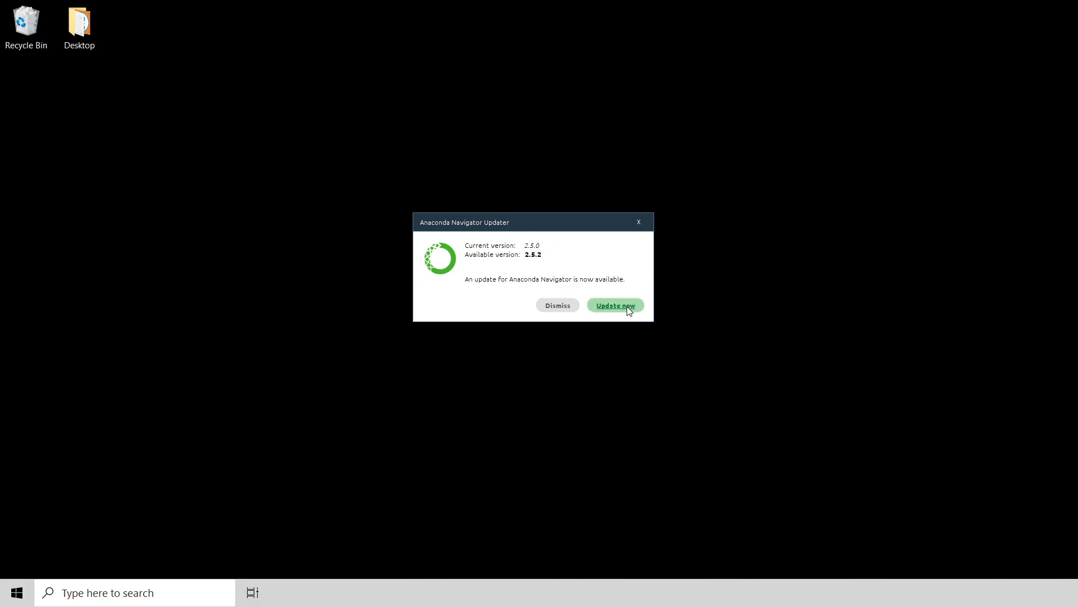
- Update Navigator to 2.5.2 in the Updater and relaunch it
{"action": "left_click", "coordinate": [614, 305]}
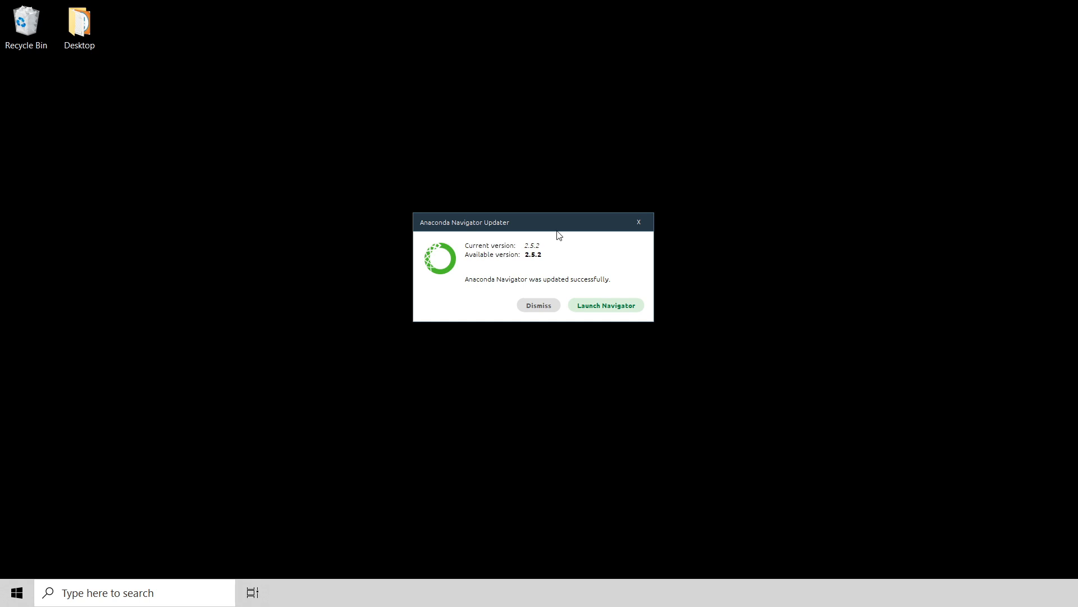
{"action": "mouse_move", "coordinate": [552, 232]}
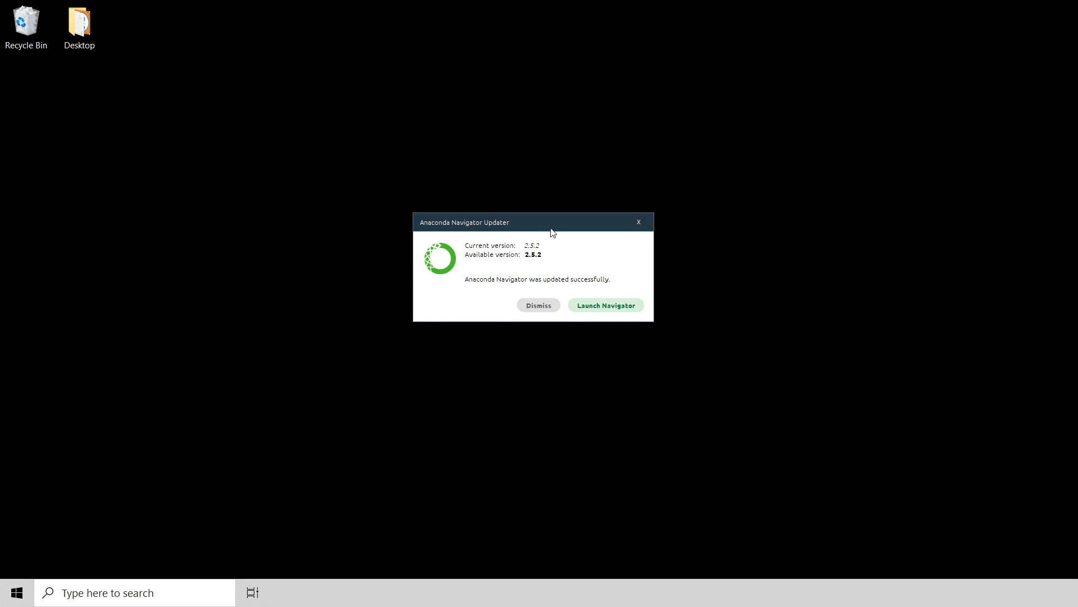
{"action": "left_click", "coordinate": [604, 304]}
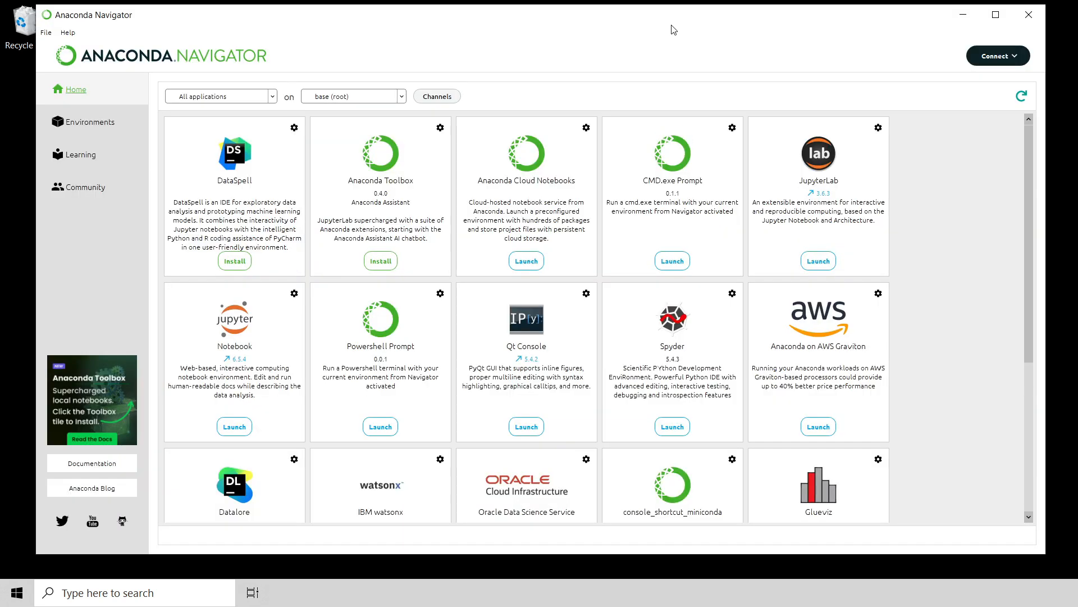